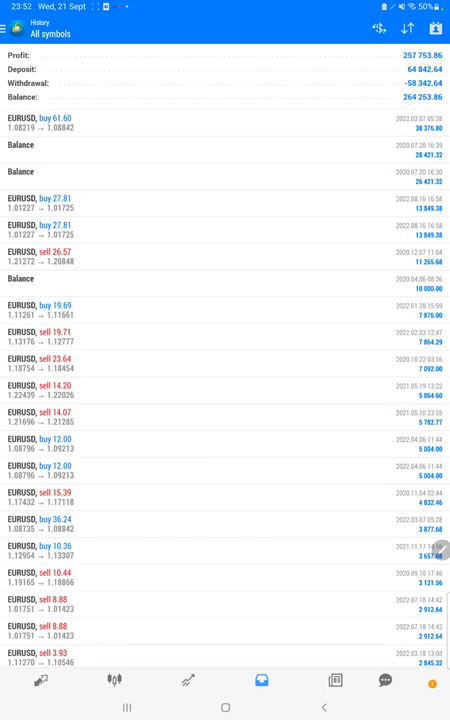
Review the Myfxbook statistics, the empty open Orders list, then the History of EURUSD long trades.
scroll("down", 3)
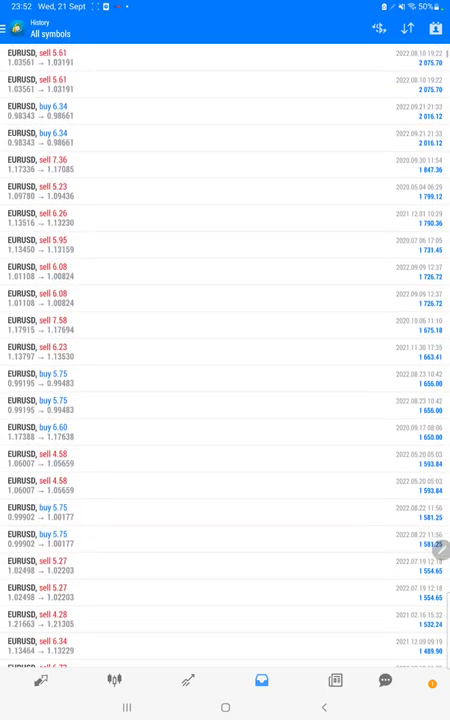
scroll("down", 3)
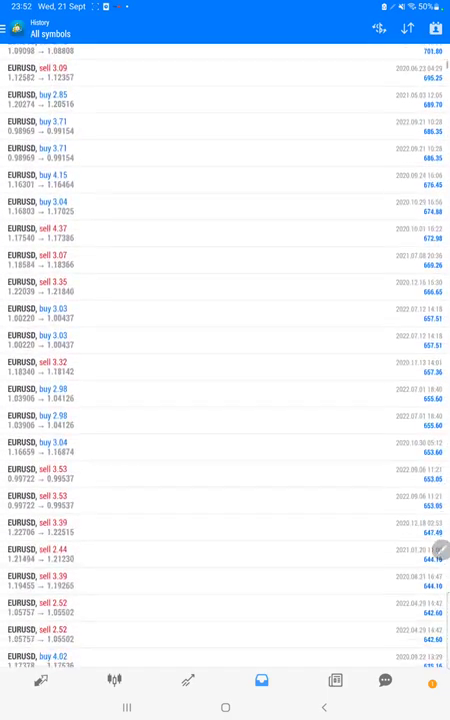
scroll("down", 3)
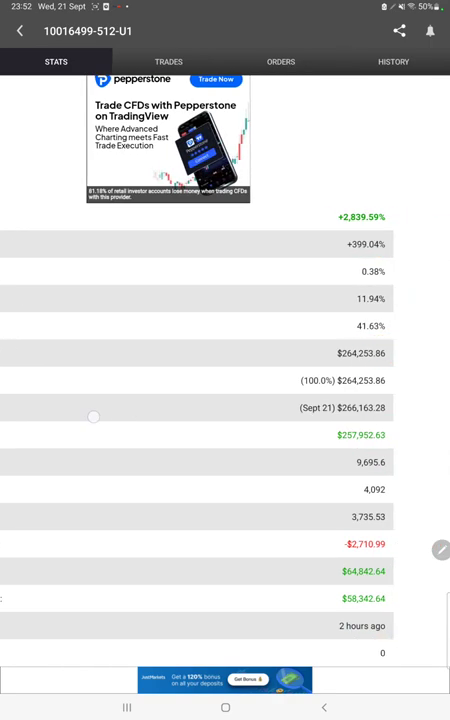
left_click(280, 60)
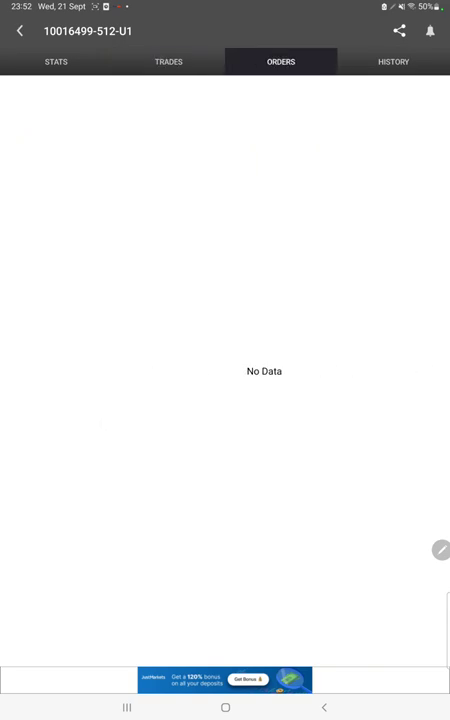
left_click(392, 60)
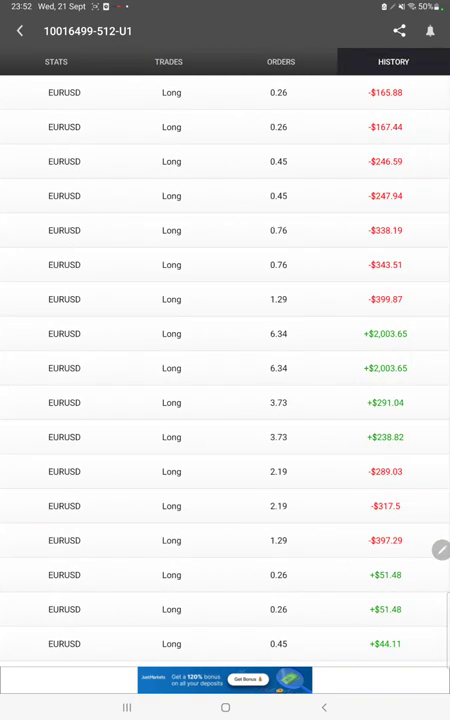
scroll("down", 3)
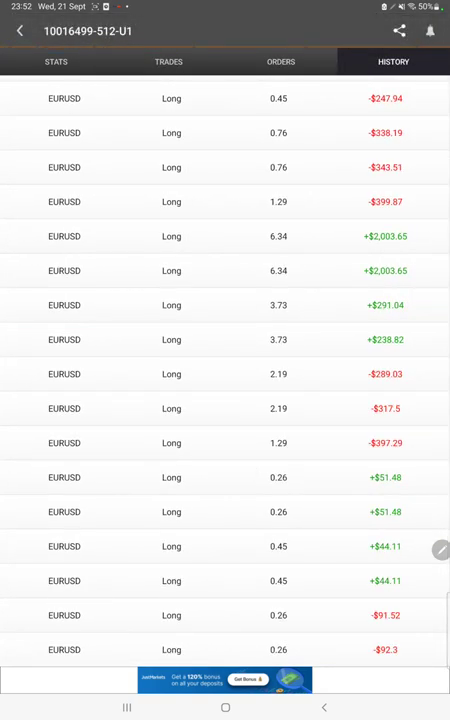
scroll("down", 3)
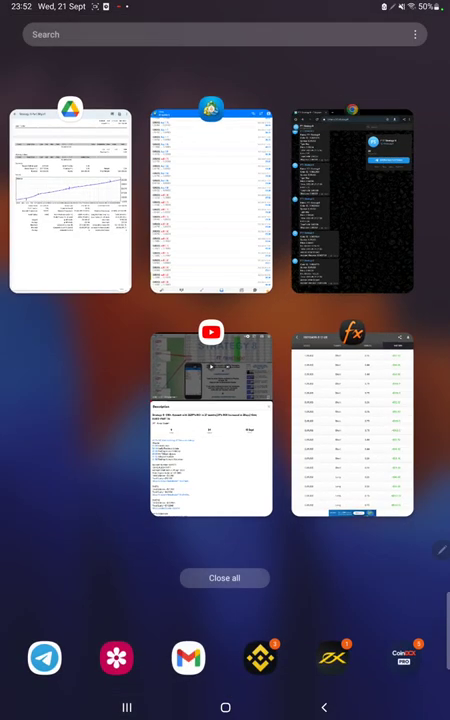
Return to the Strategy 8 report PDF and handwrite accuracy '70' after 'Acc.:'.
left_click(70, 200)
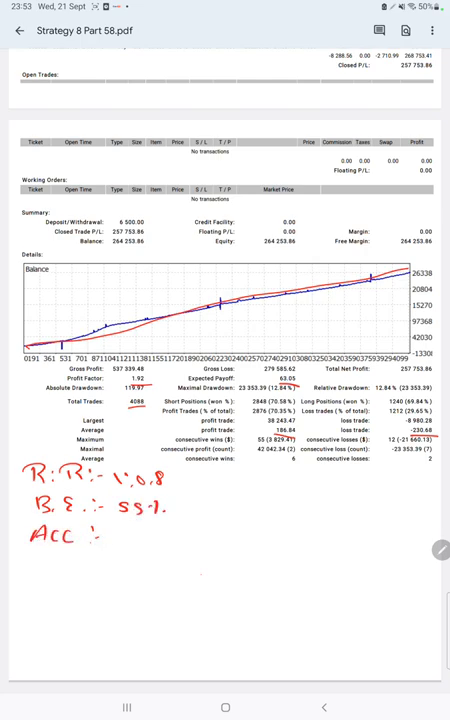
type("70")
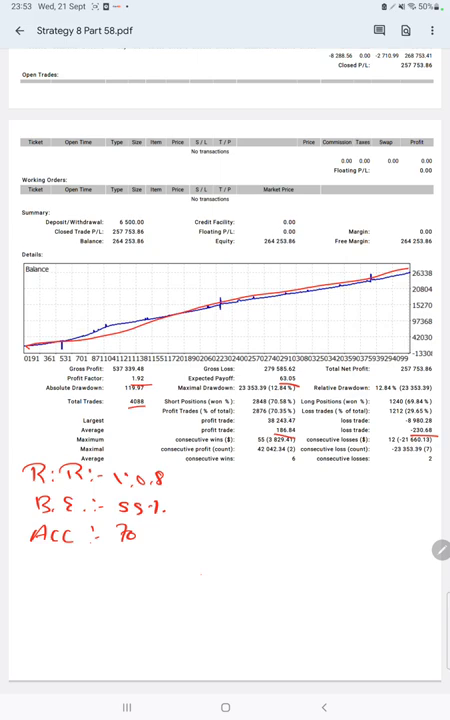